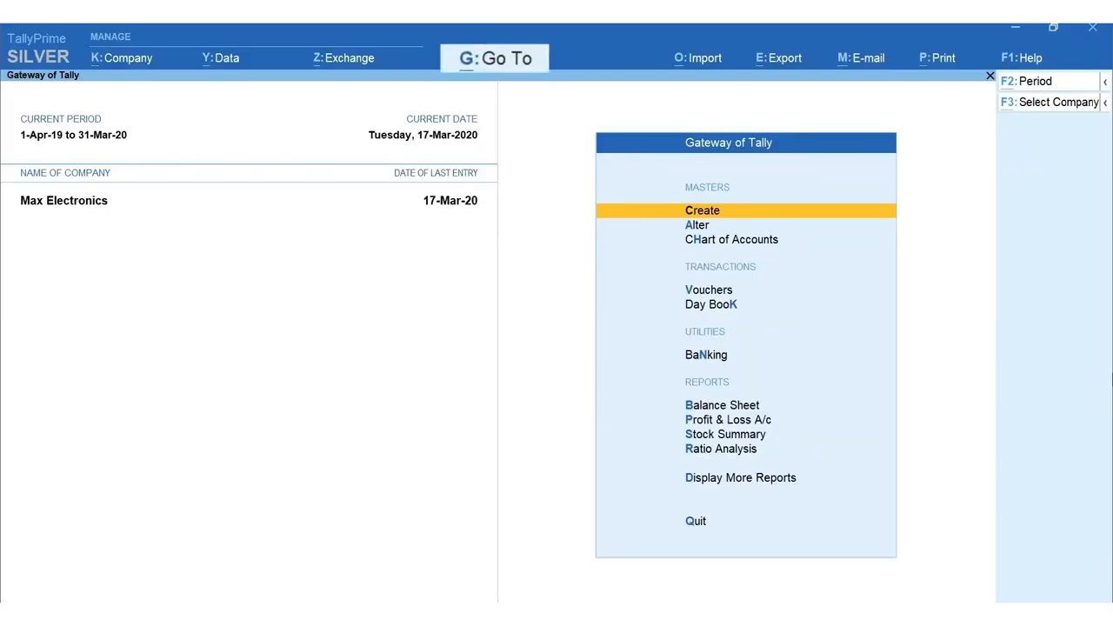
- Search the Go To report list for the Day Book of Max Electronics
key("alt+g")
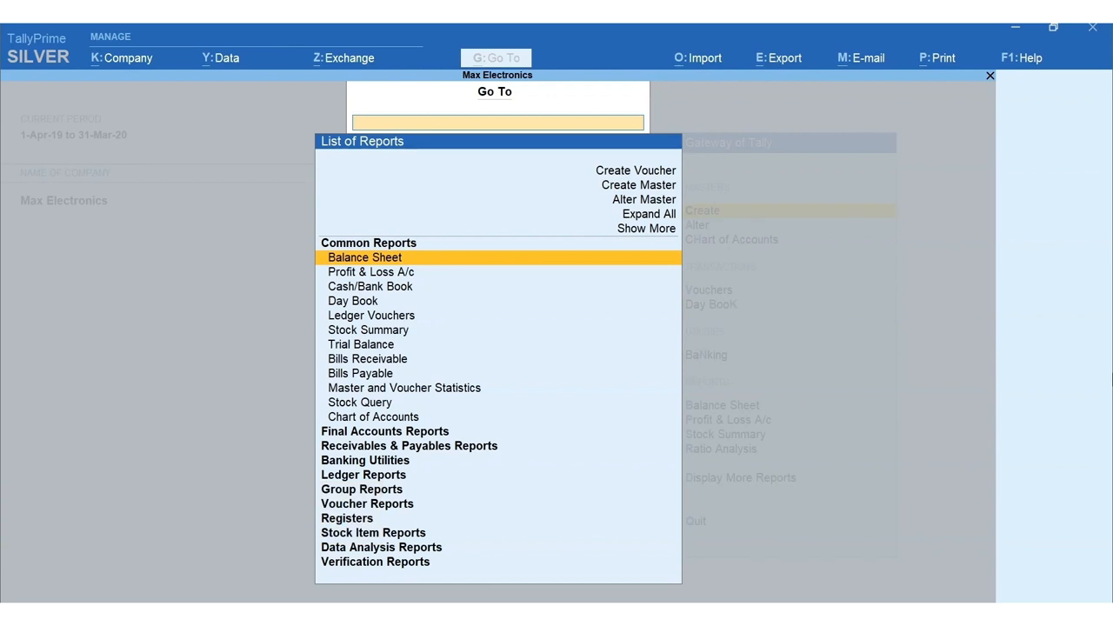
type("War")
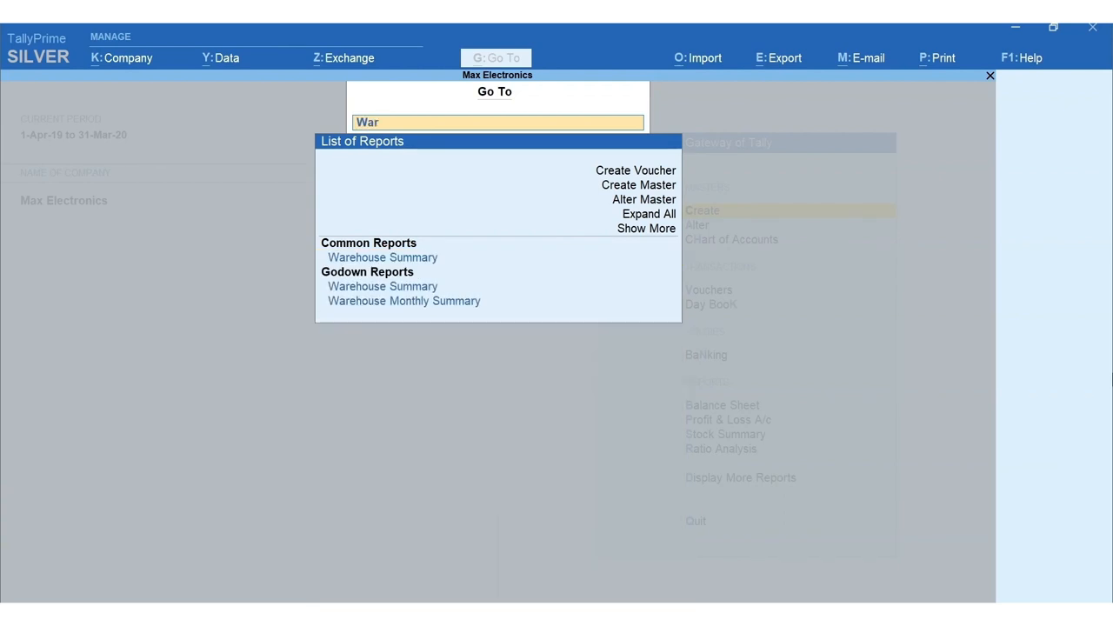
type("Locat")
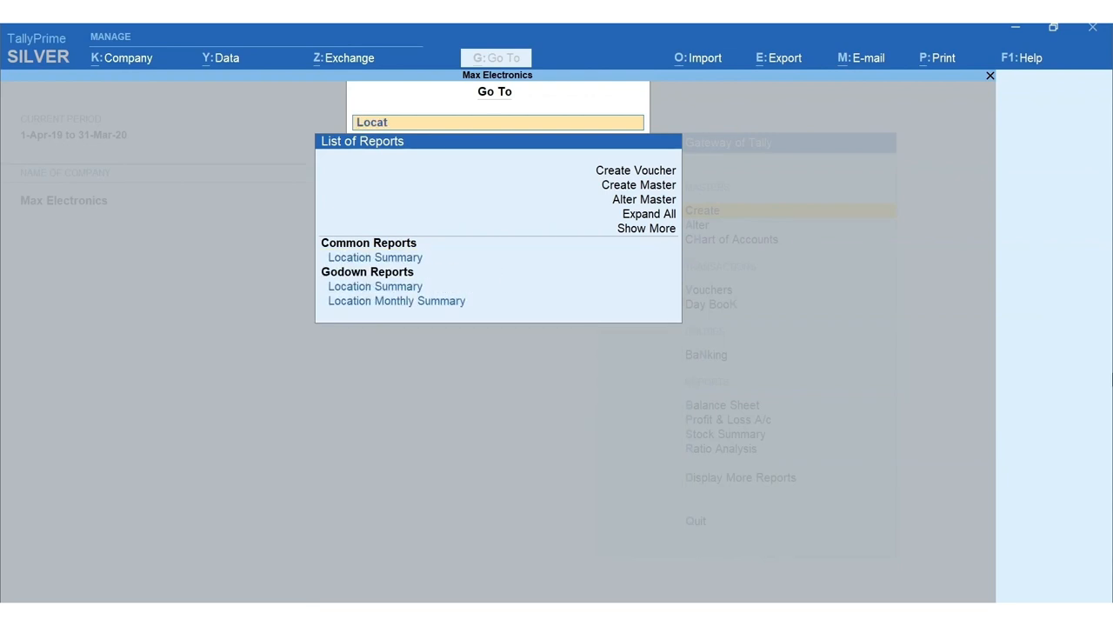
type("Dail")
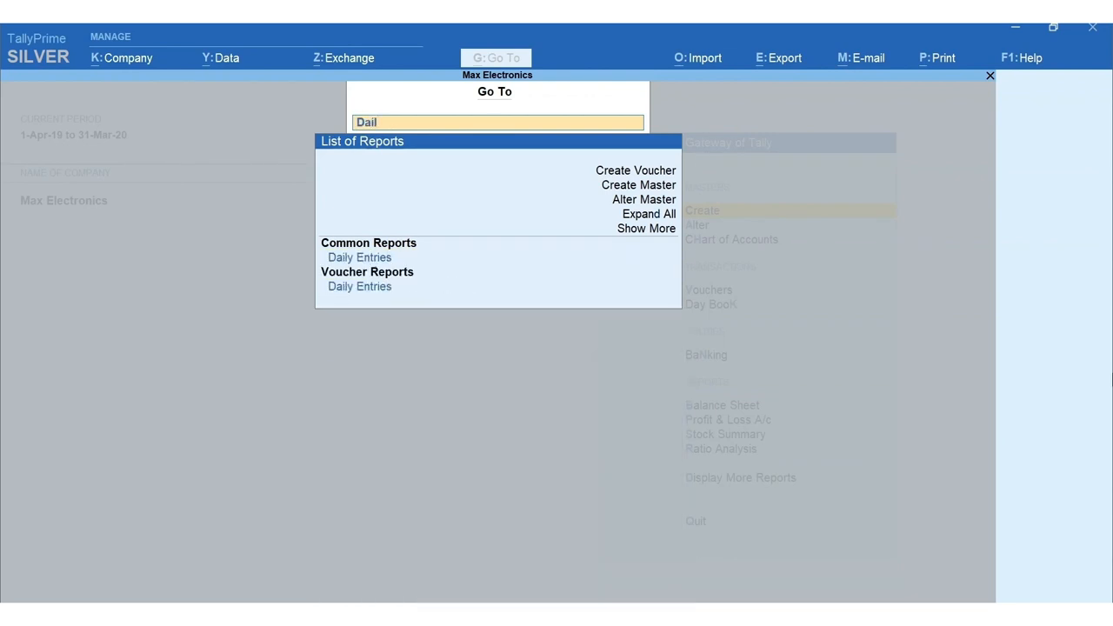
type("y")
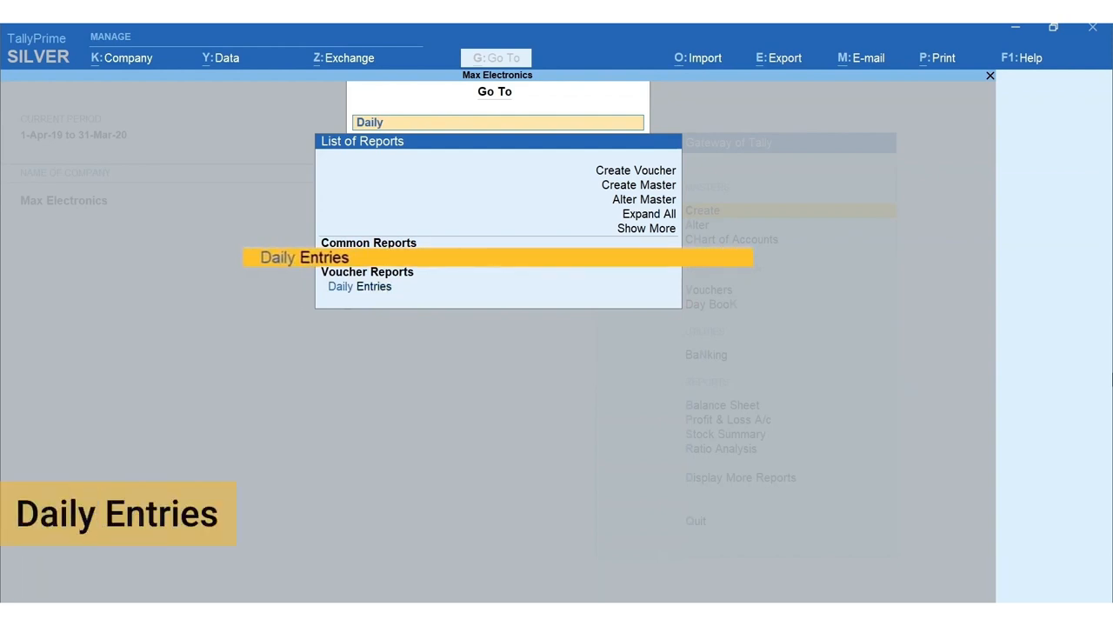
left_click(358, 285)
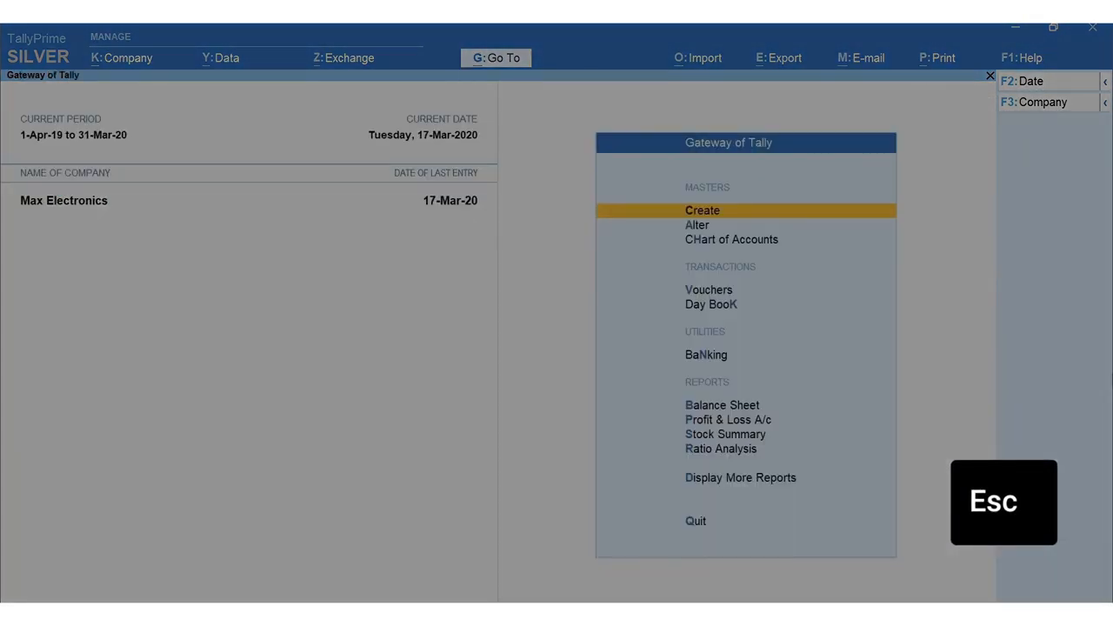
- Reach the Day Book via Display More Reports and date it to 15-Mar-20
left_click(741, 477)
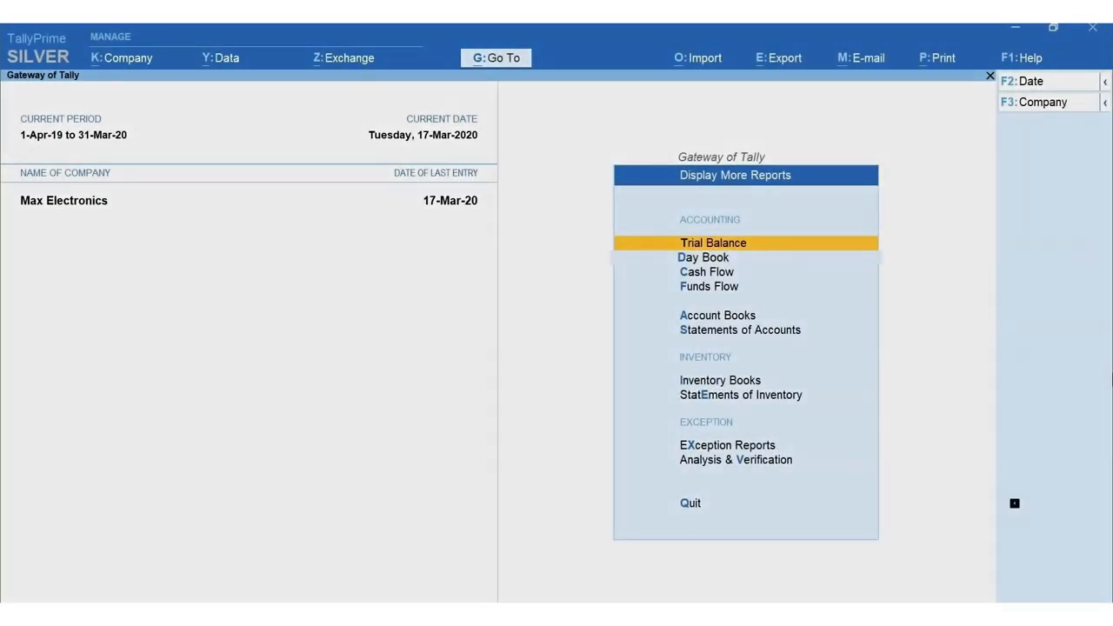
left_click(702, 258)
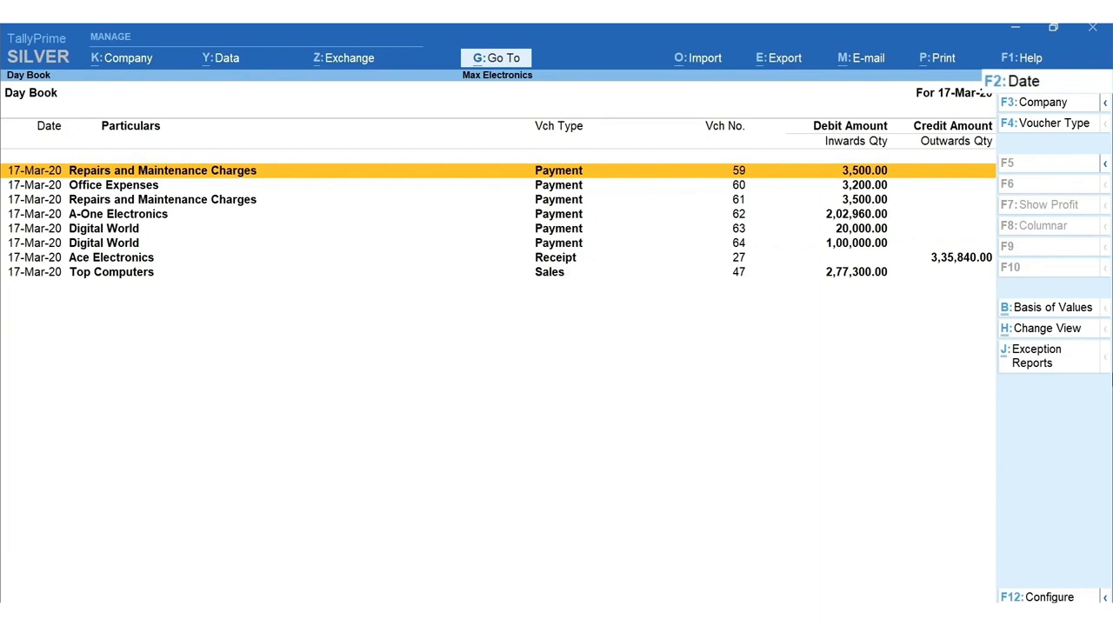
key("f2")
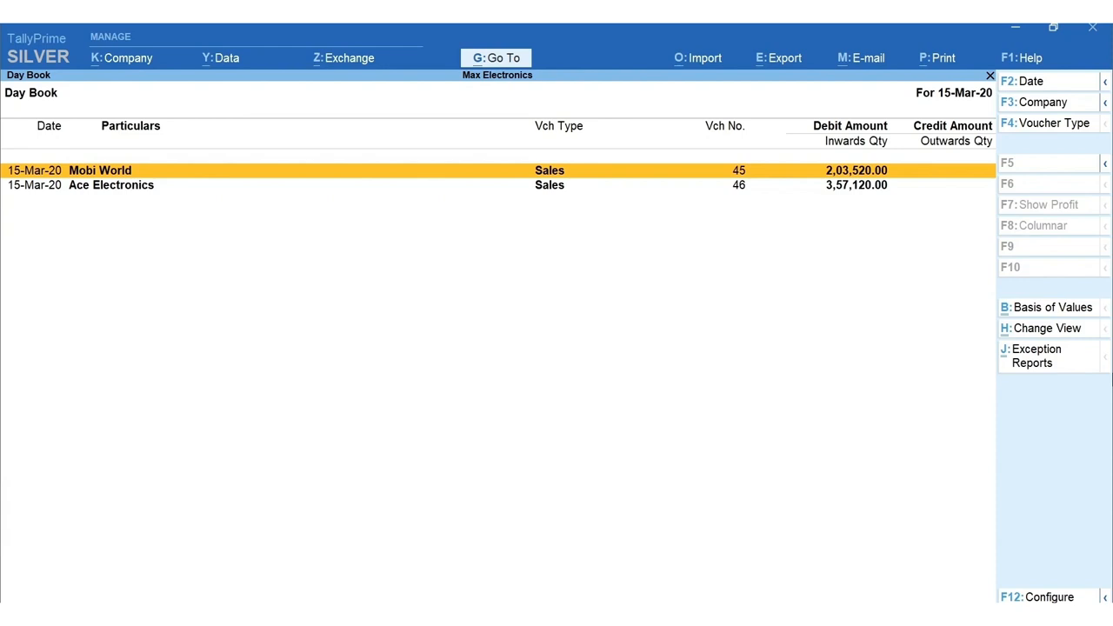
- Set the Day Book period from 1-Feb-2020 to 31-Mar-2020
key("f2")
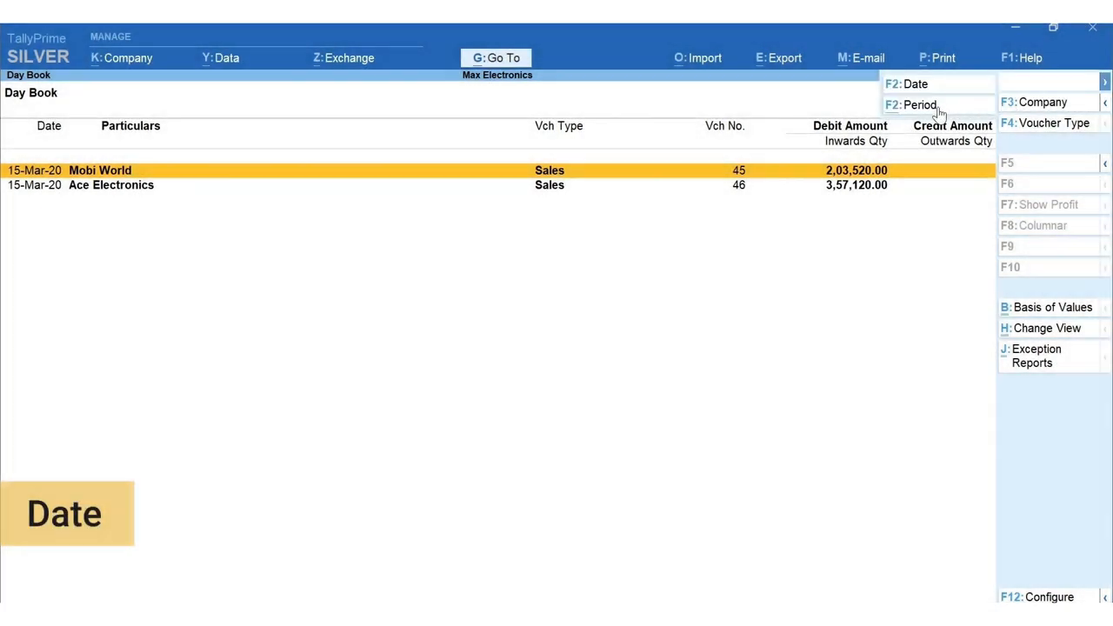
key("Alt+F2")
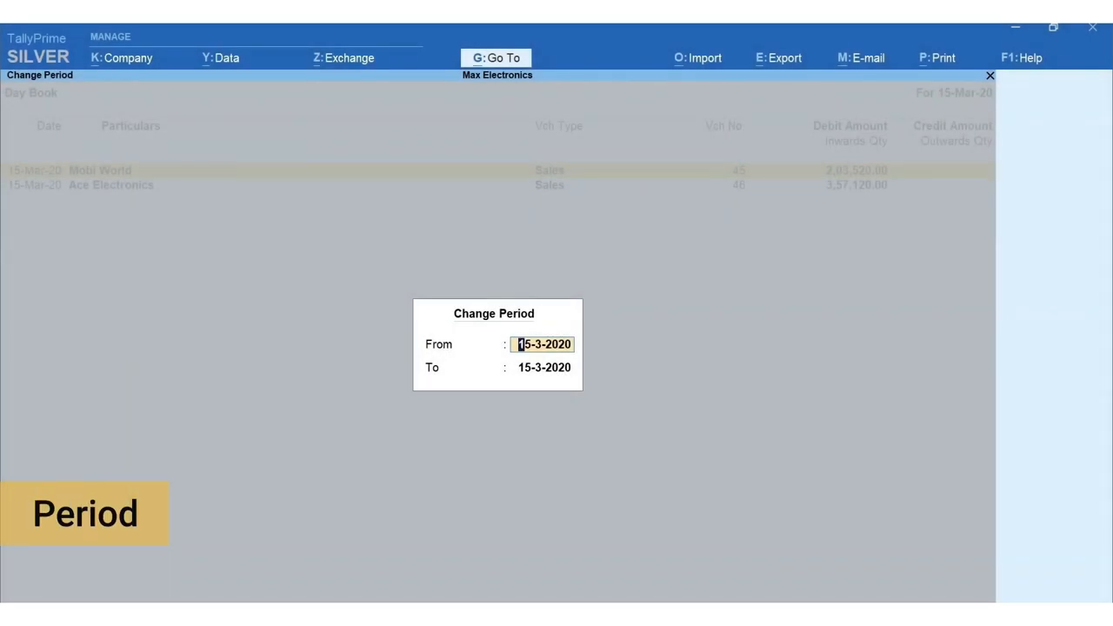
type("1")
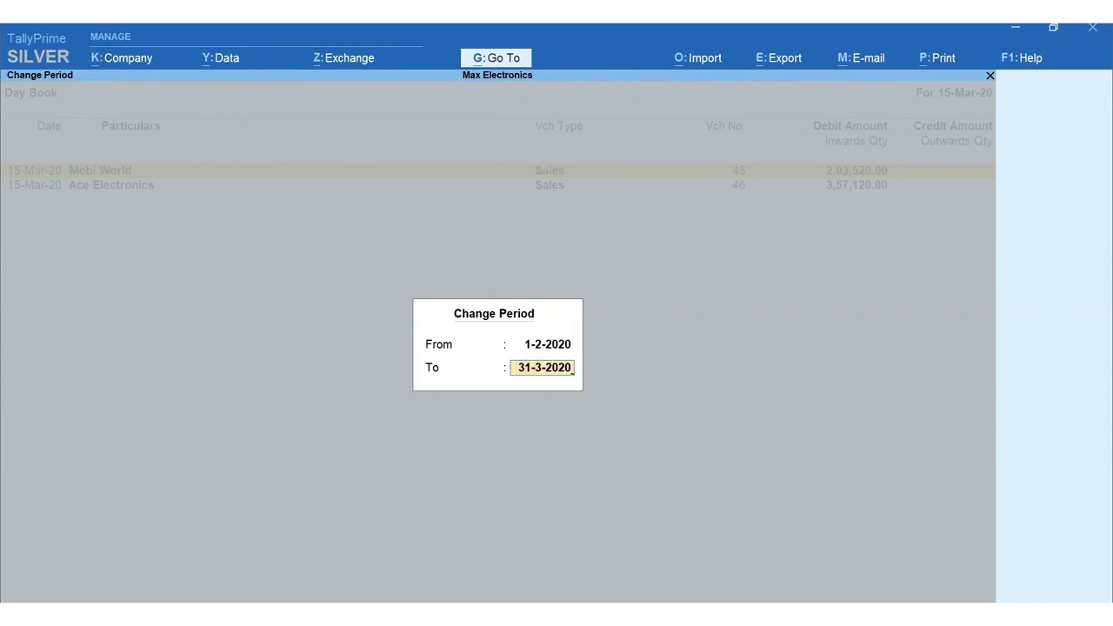
key("enter")
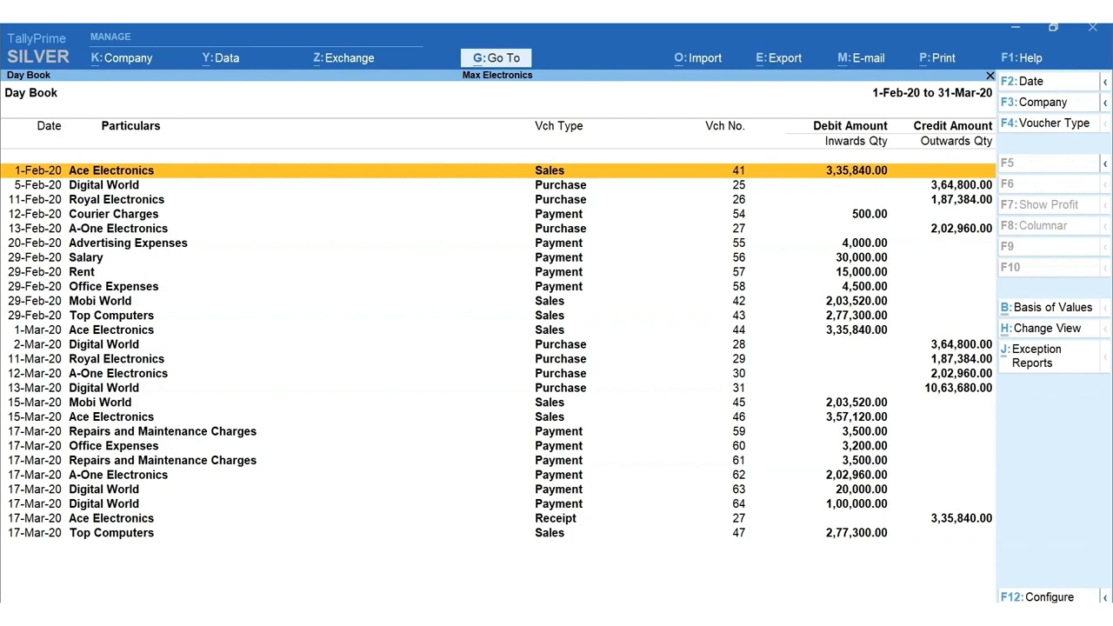
- Filter the Day Book to Payment vouchers in detailed view with paying ledgers listed
key("f4")
type("Pay")
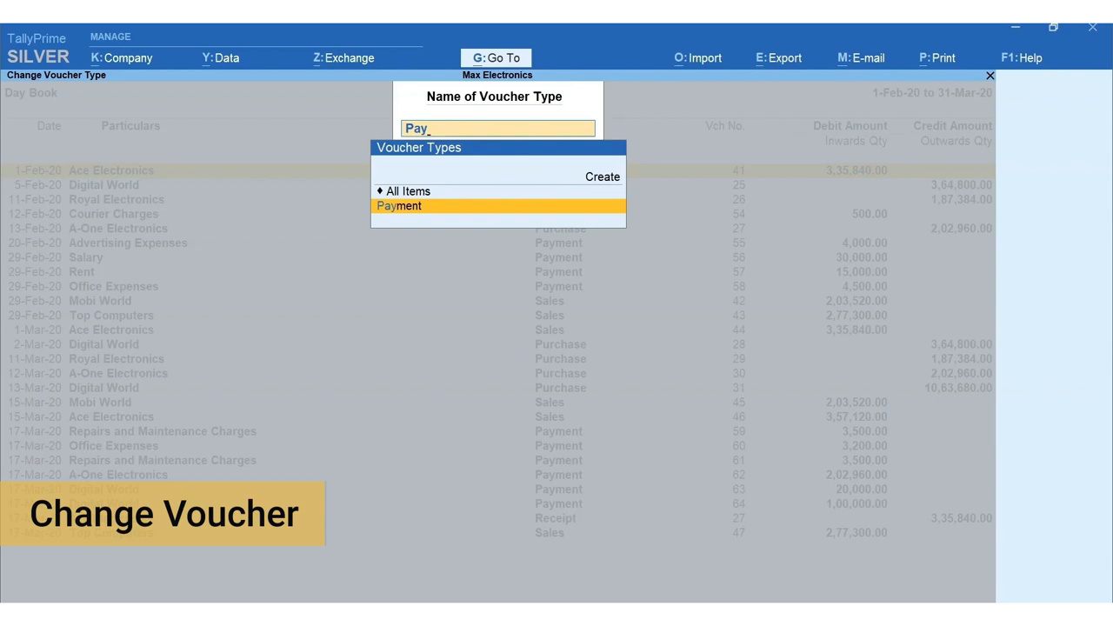
left_click(400, 205)
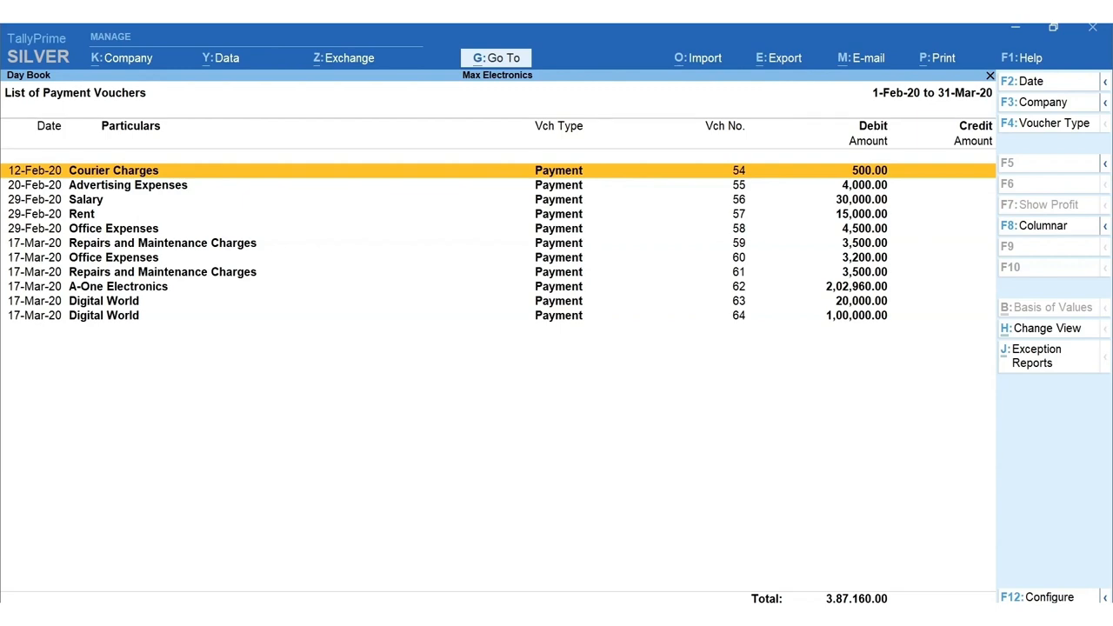
key("alt+f5")
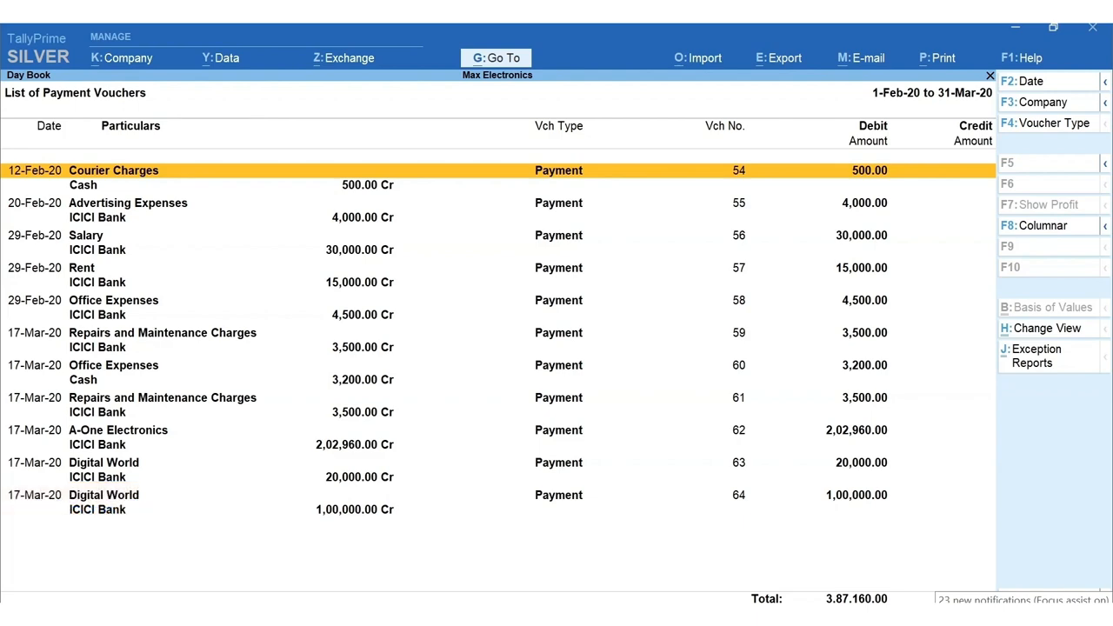
- Show cheque details under bank entries, then condense the list to one line per voucher
key("F12")
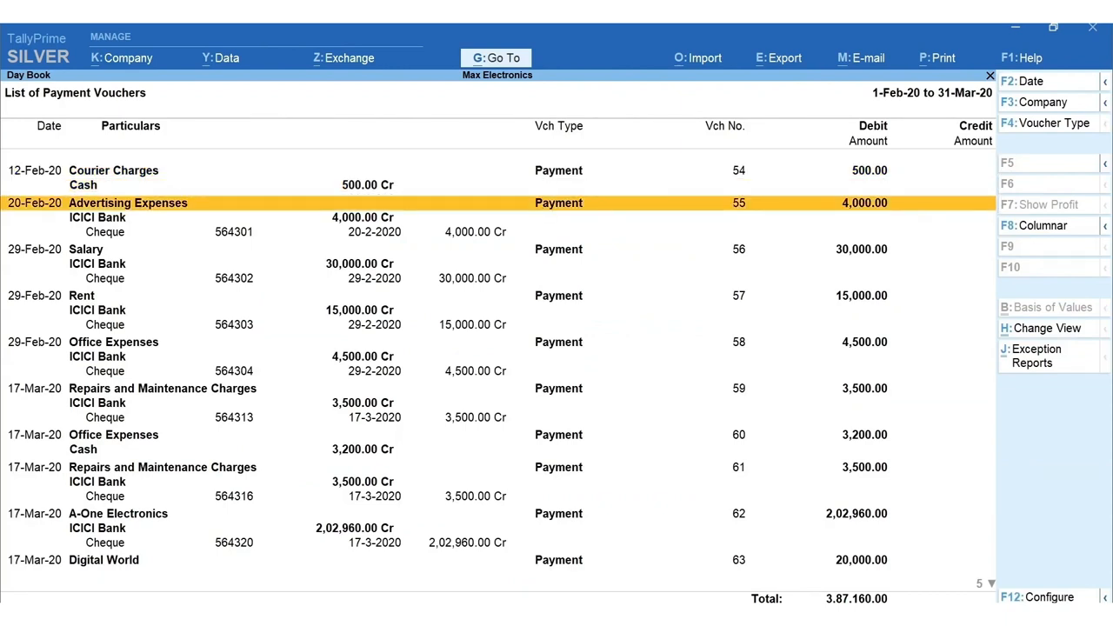
key("down")
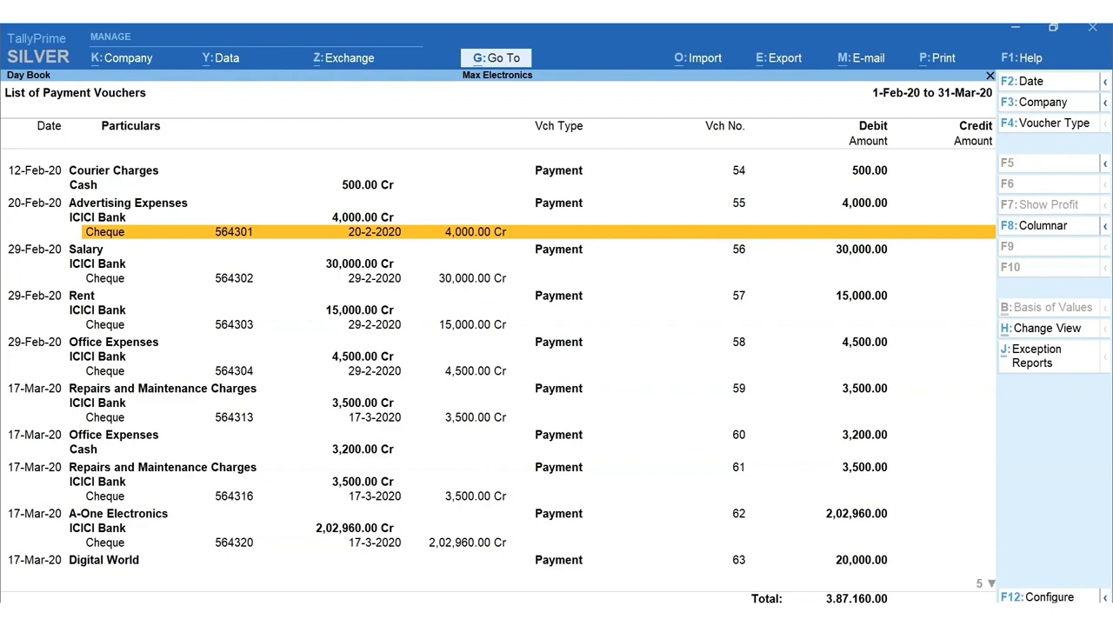
key("Alt+F5")
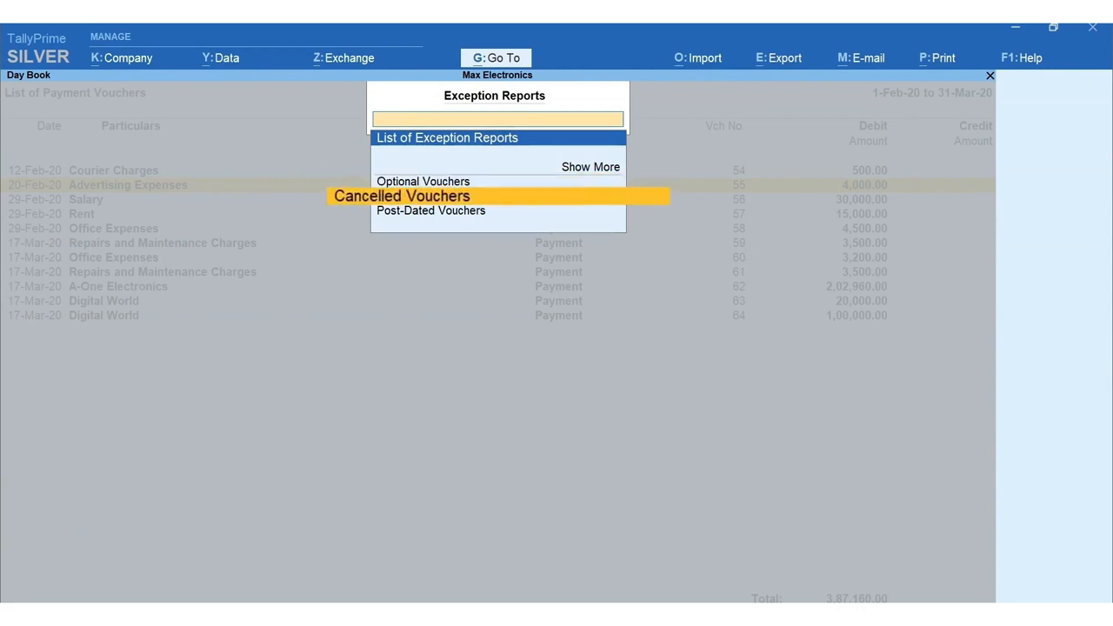
- Close the Exception Reports list, returning to the condensed payment vouchers
key("down")
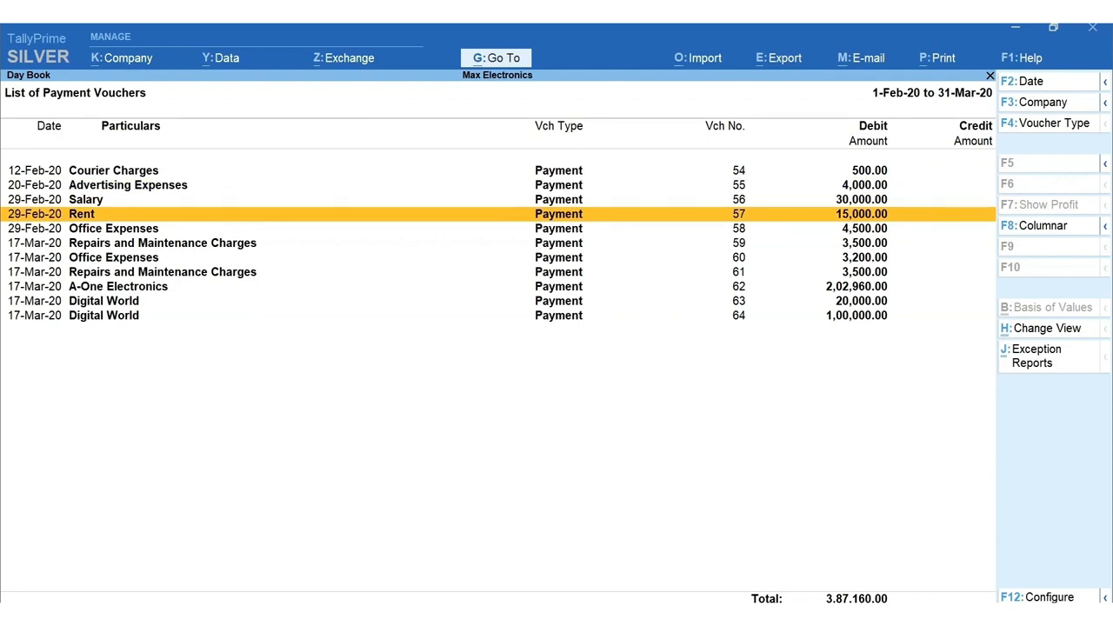
- Duplicate Rent voucher 57 as a new 15,000 payment dated 31-3-2020 and save it
key("Alt+2")
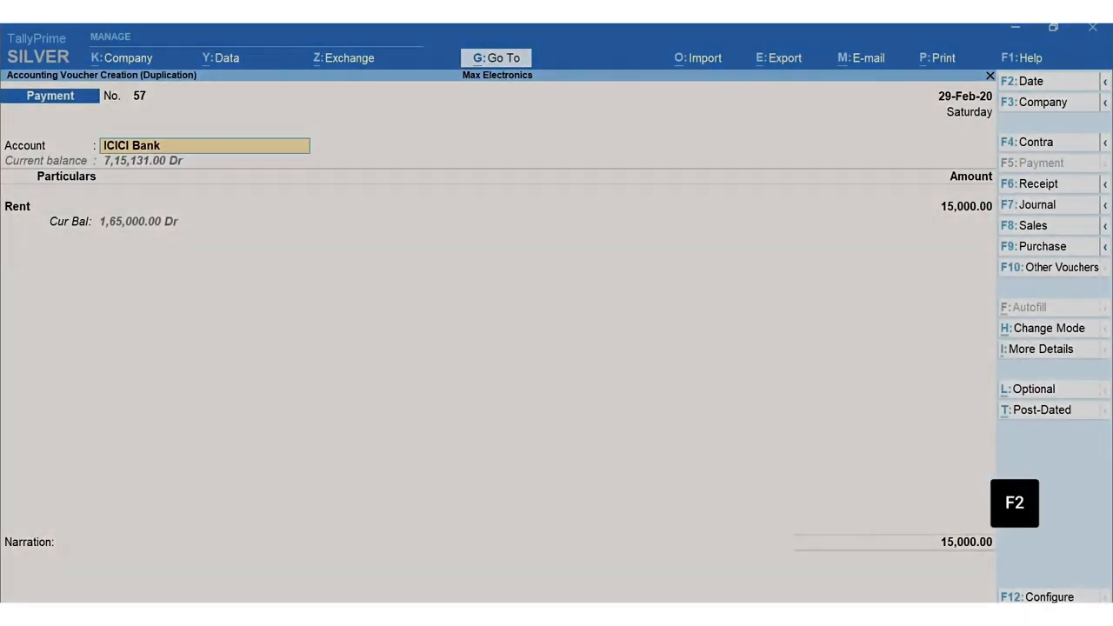
key("f2")
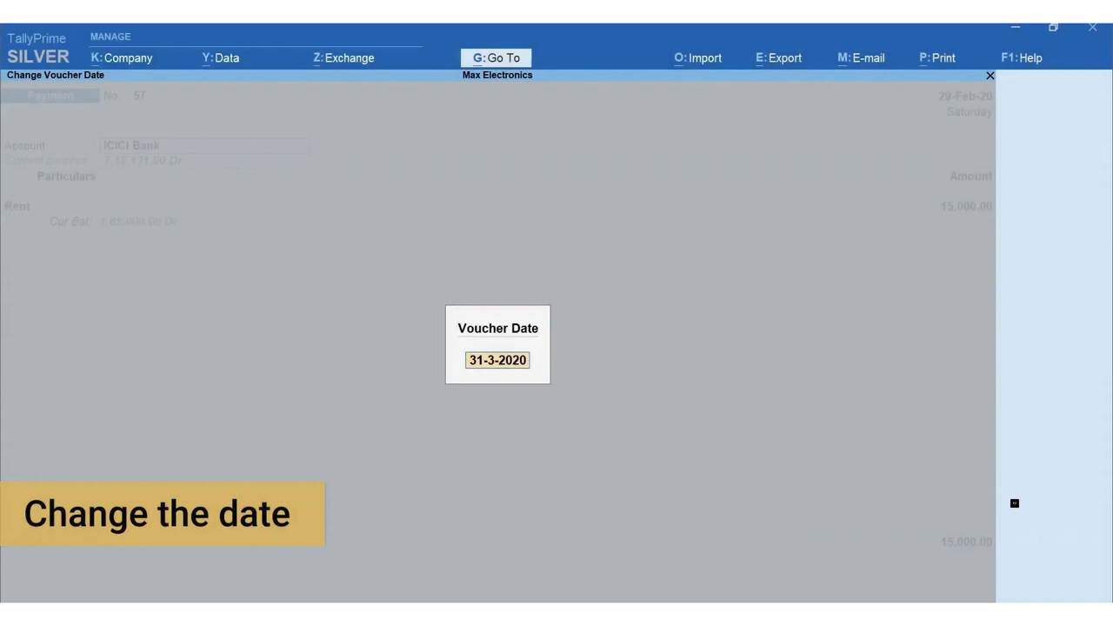
key("enter")
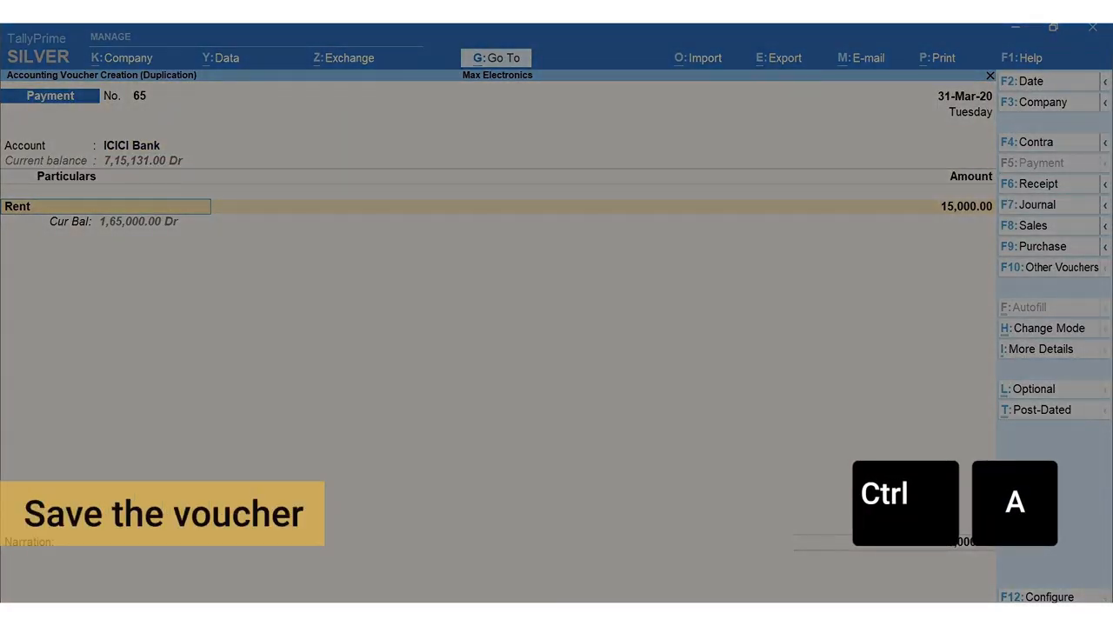
key("ctrl+a")
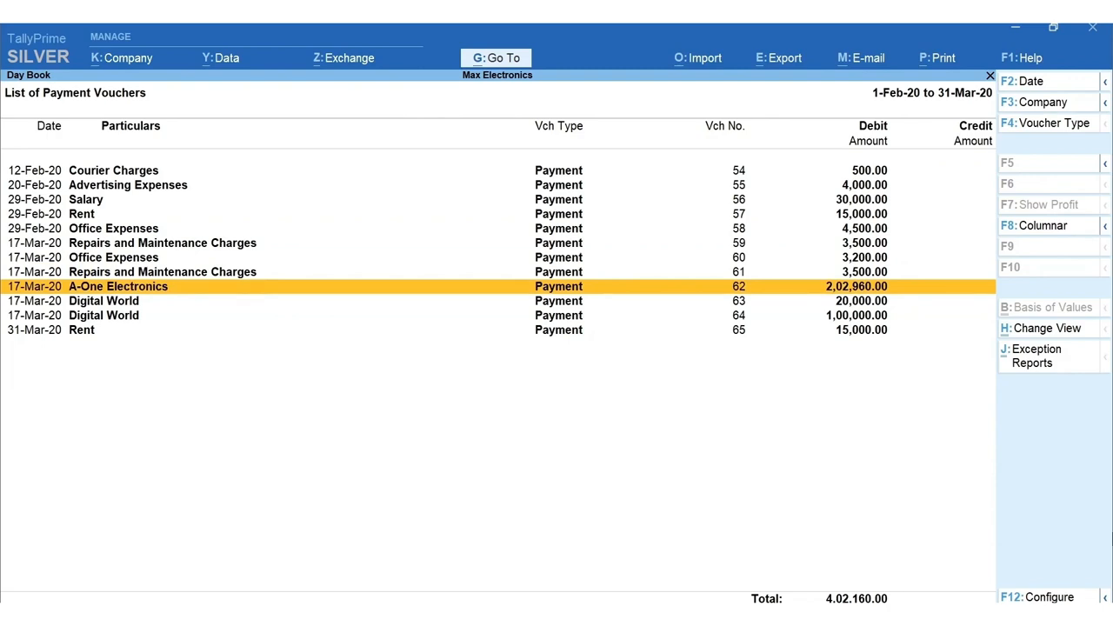
- Insert a 3,200 cash payment for Office Expenses after the A-One Electronics voucher
key("alt+a")
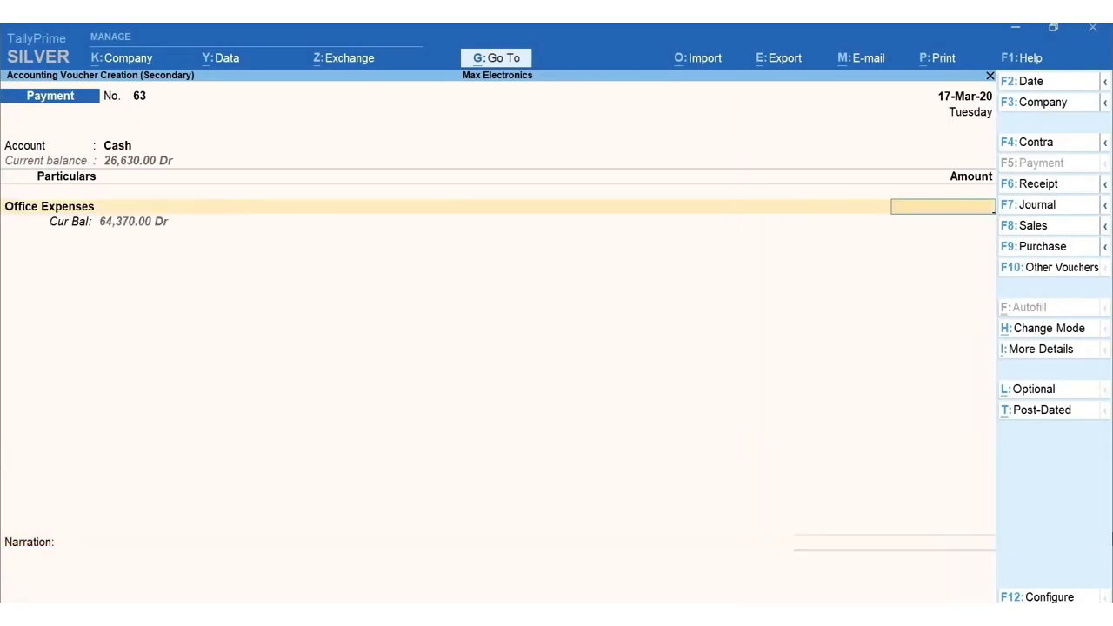
type("3200.00")
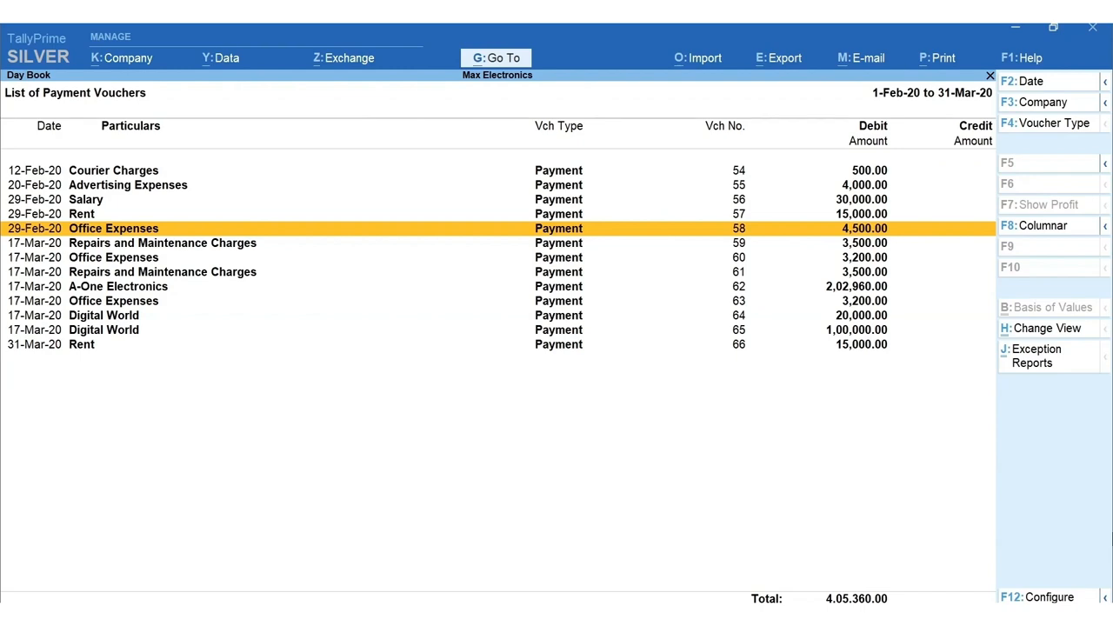
- Cancel Office Expenses voucher 58 and delete Repairs and Maintenance voucher 61
key("Alt+x")
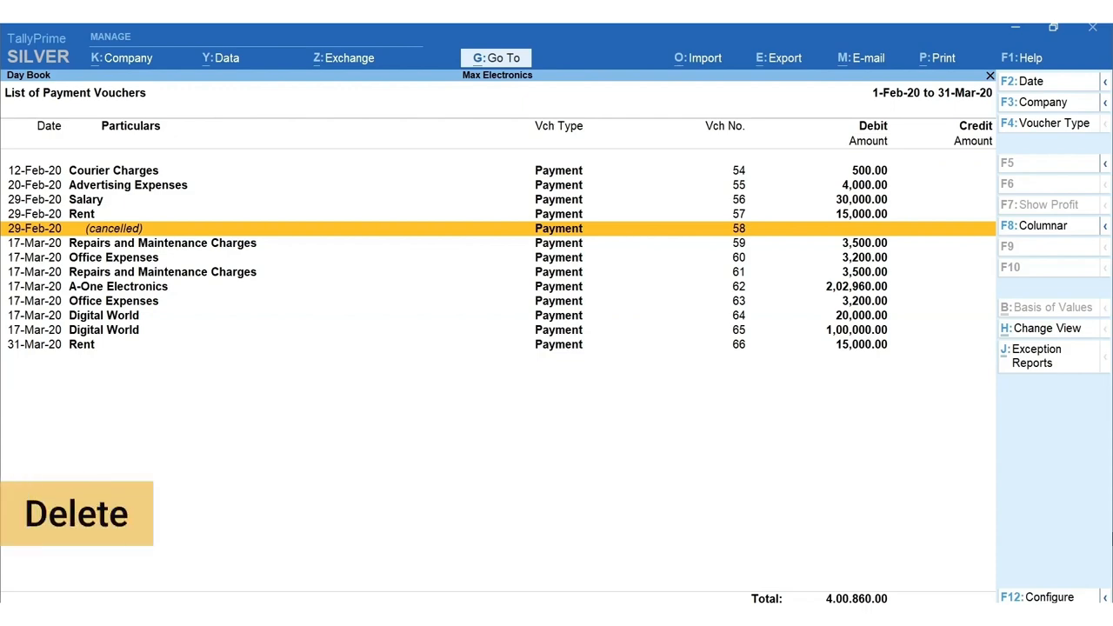
key("alt+d")
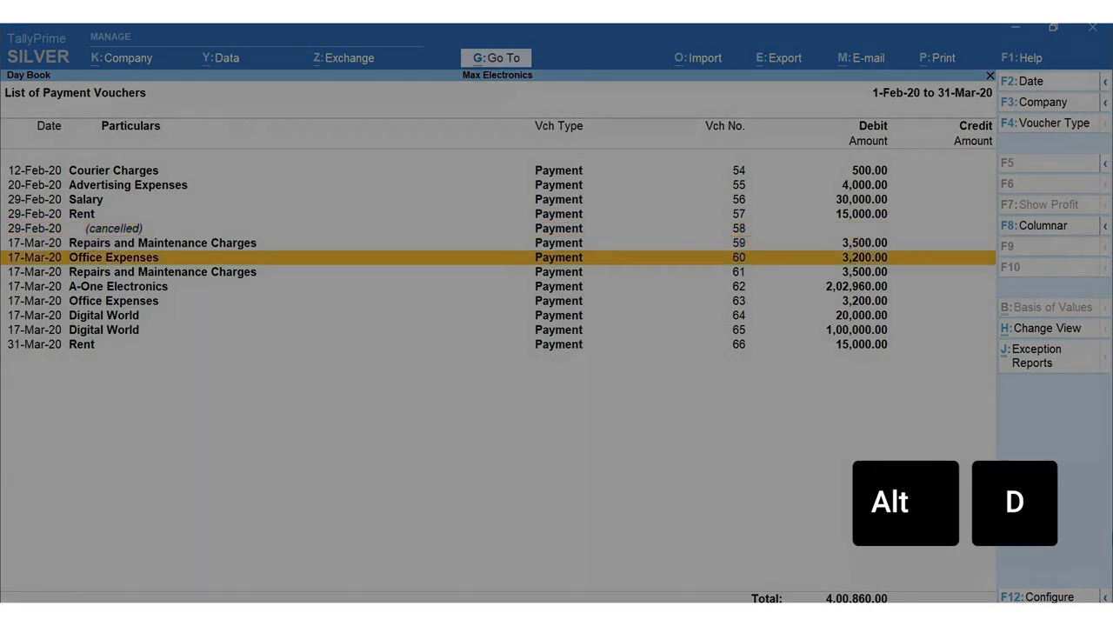
key("down")
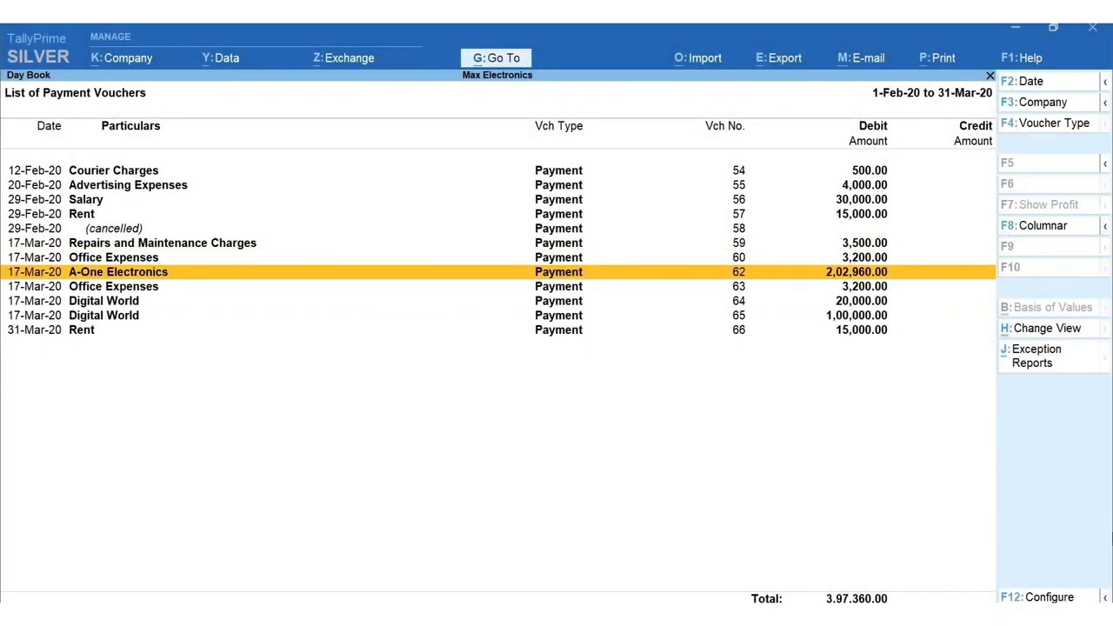
- Restore the deleted Repairs and Maintenance voucher, bringing the total to 4,00,860
key("ctrl+r")
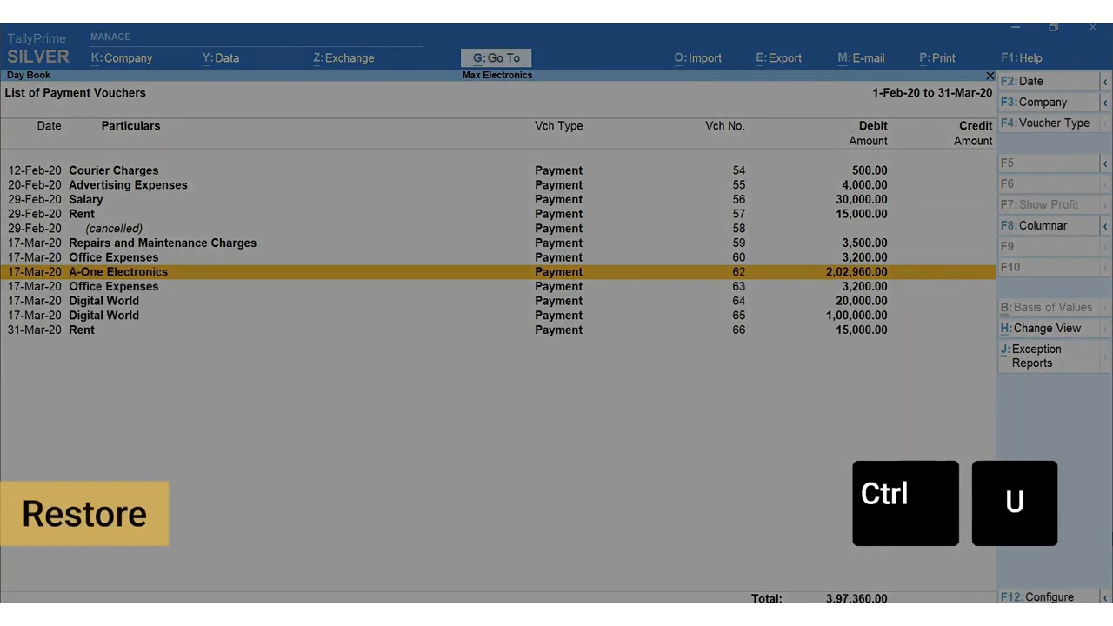
key("ctrl+u")
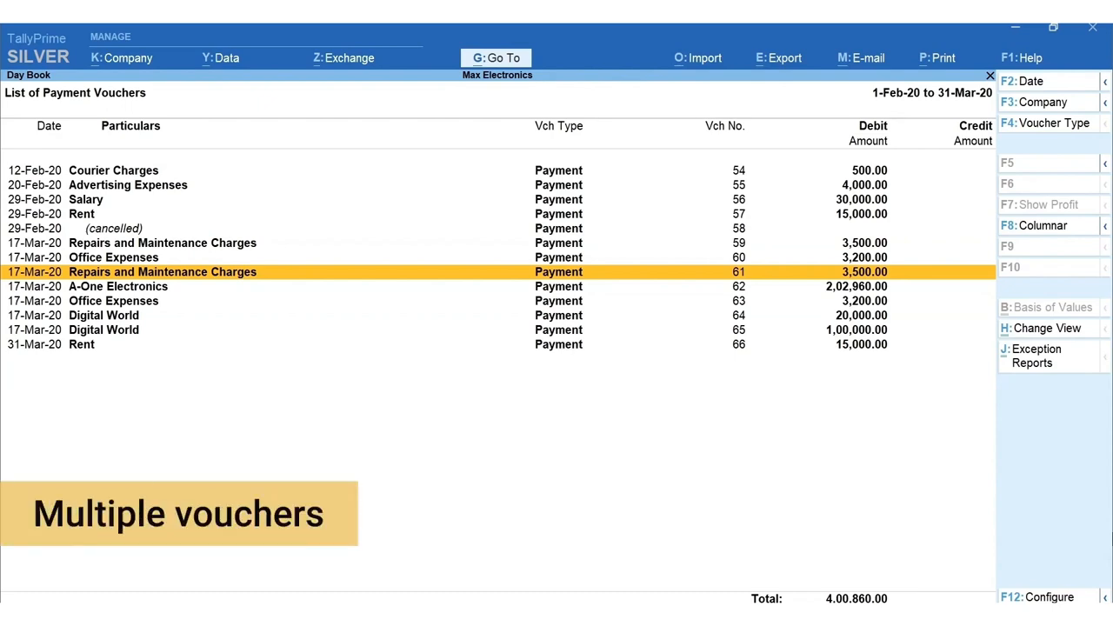
key("space")
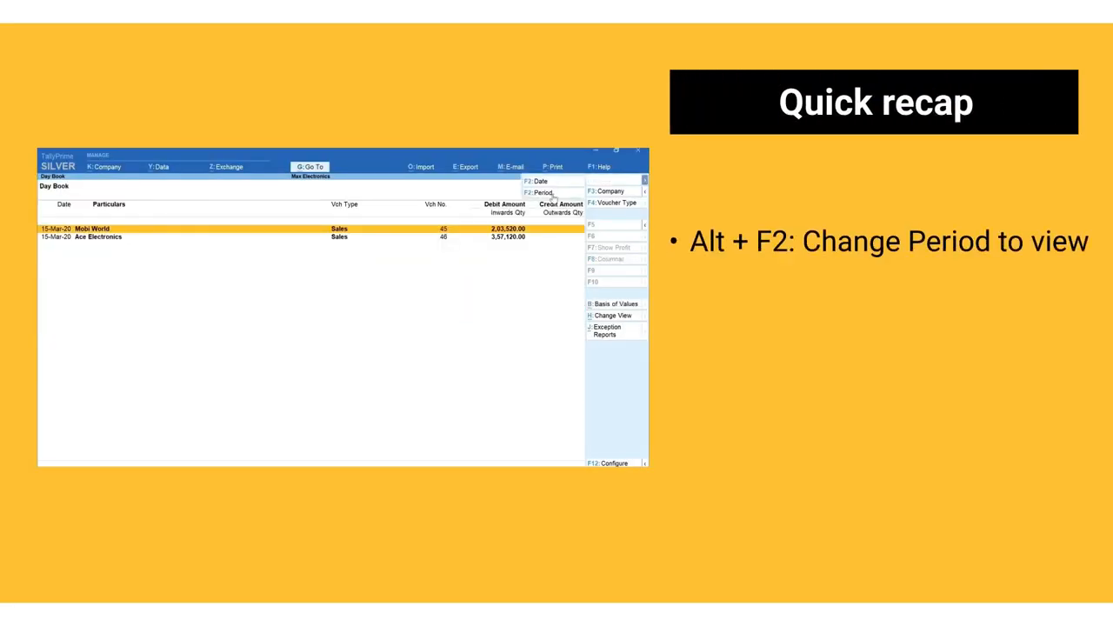
left_click(541, 191)
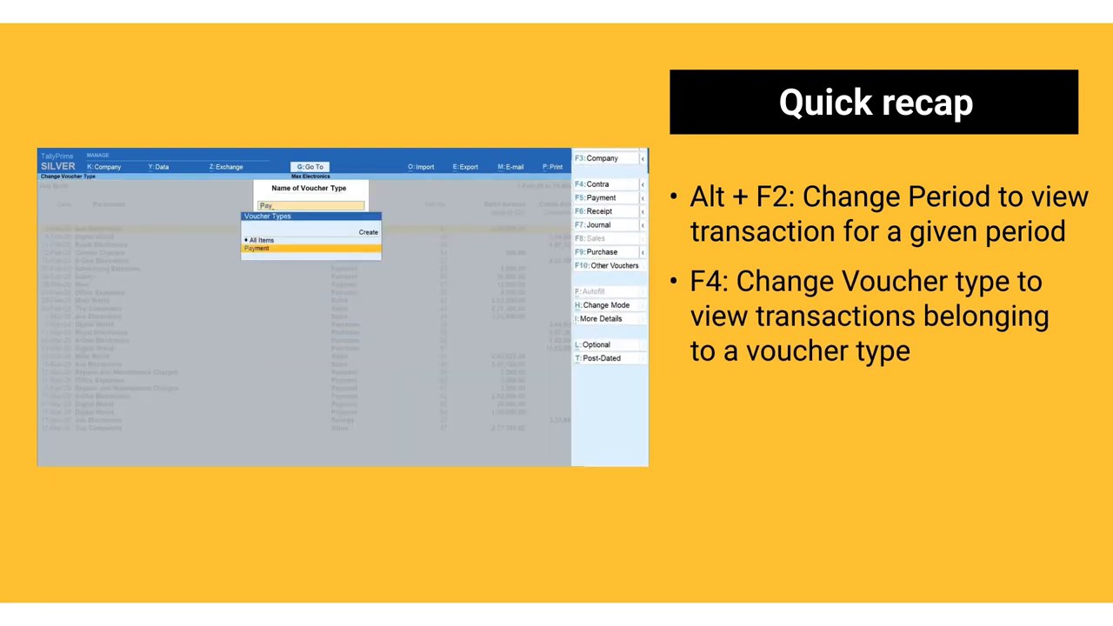
key("f12")
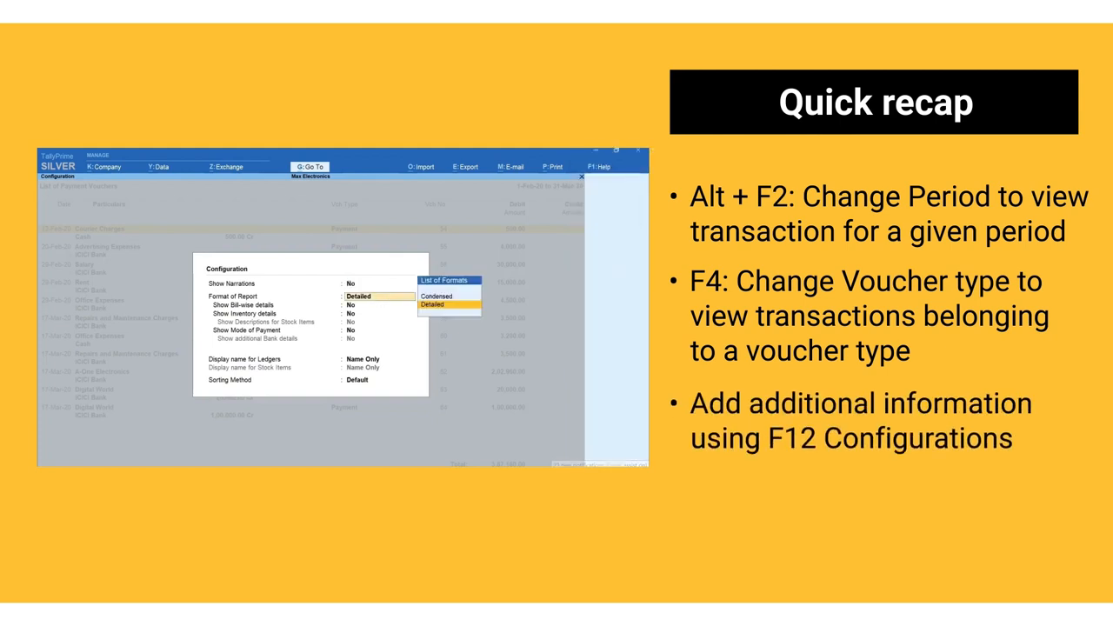